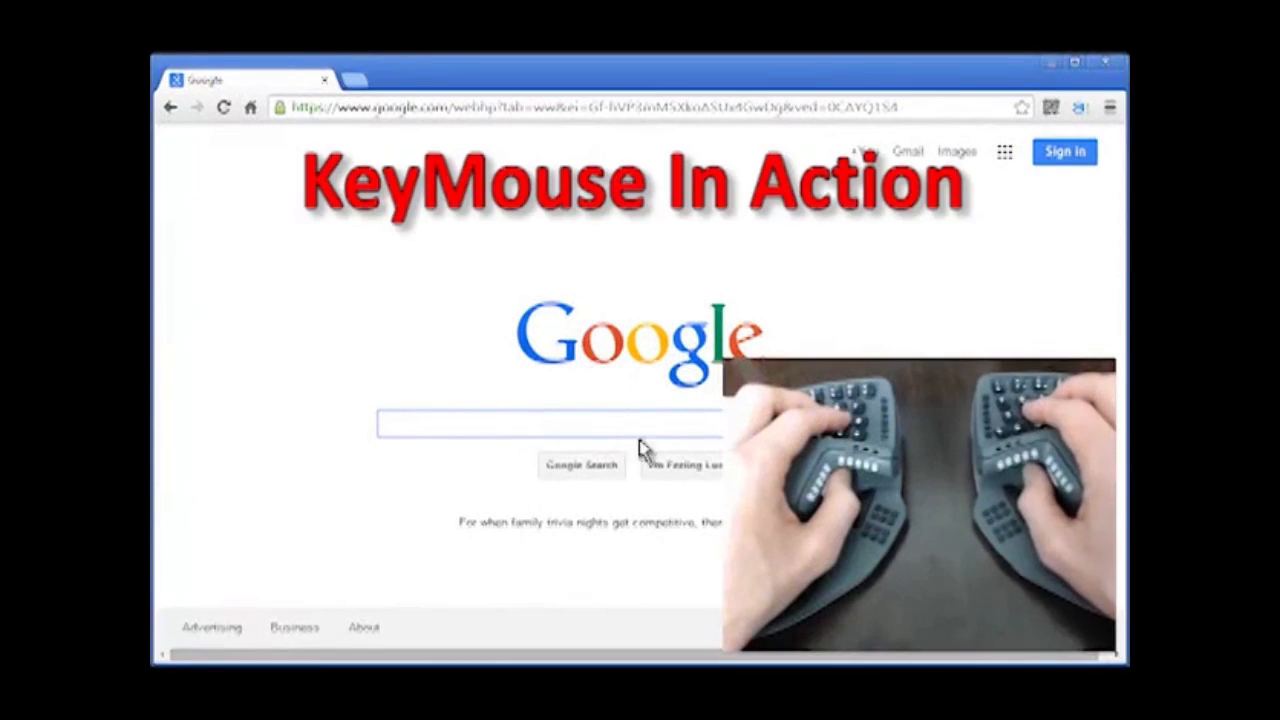
text(keyb)
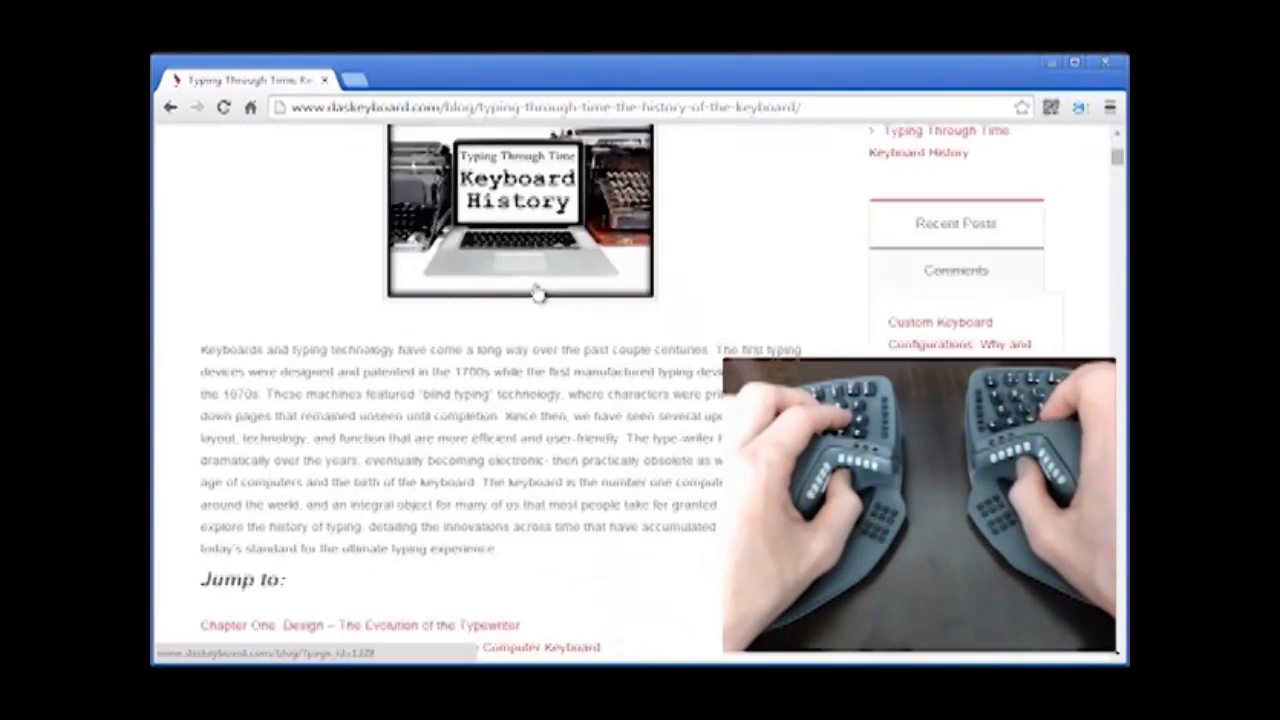
scroll(down, 3)
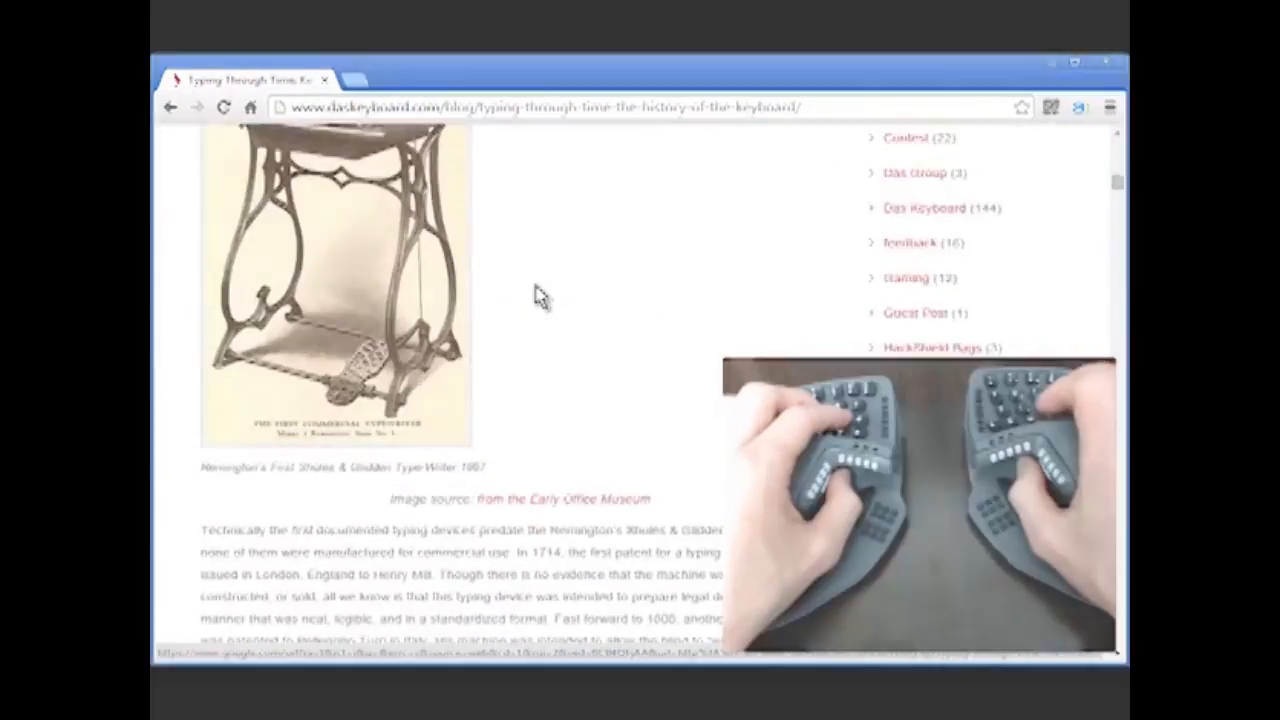